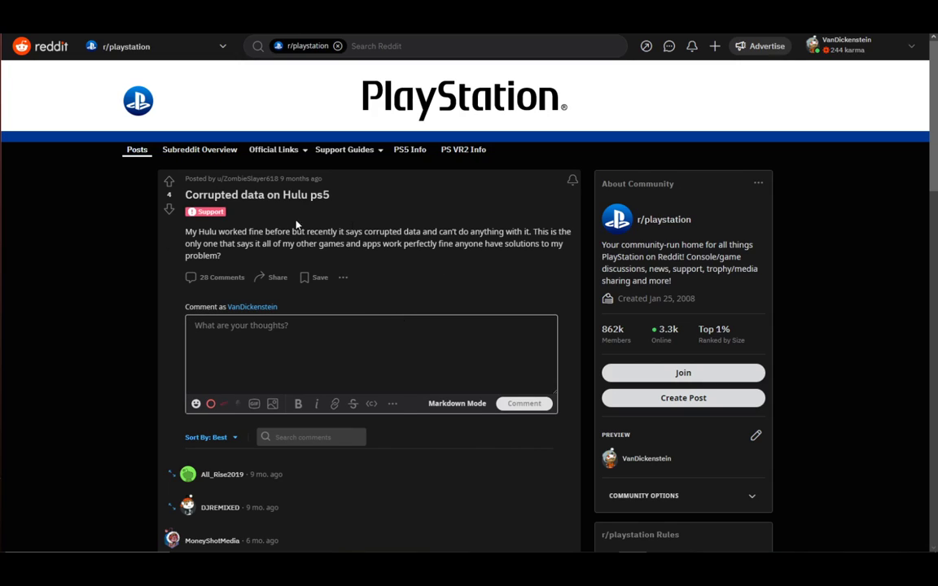
scroll(down, 3)
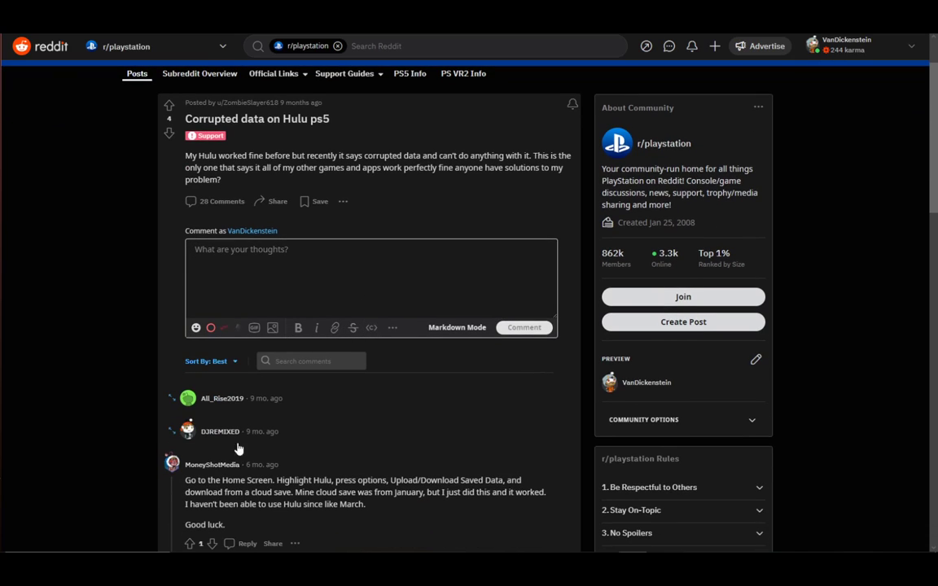
scroll(down, 3)
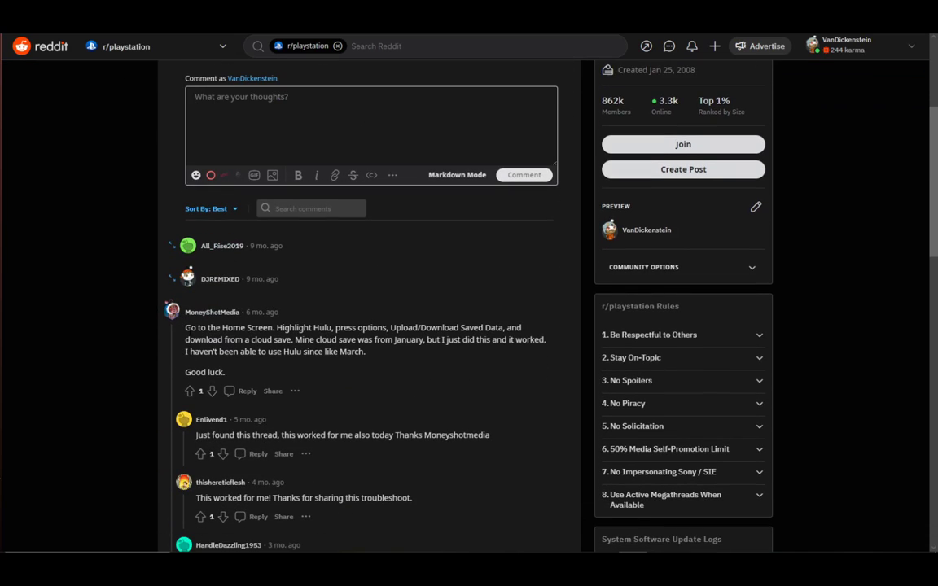
mouse_move(264, 364)
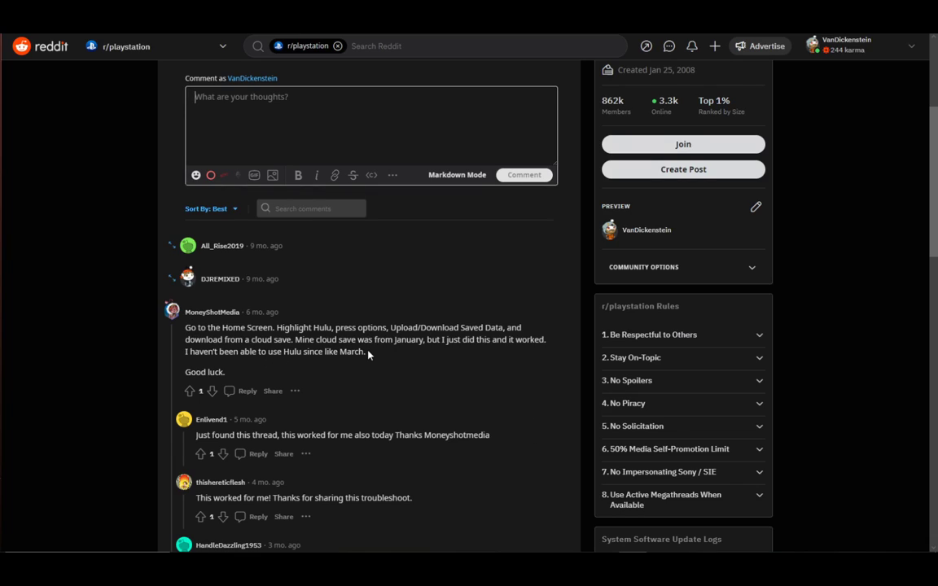
mouse_move(350, 326)
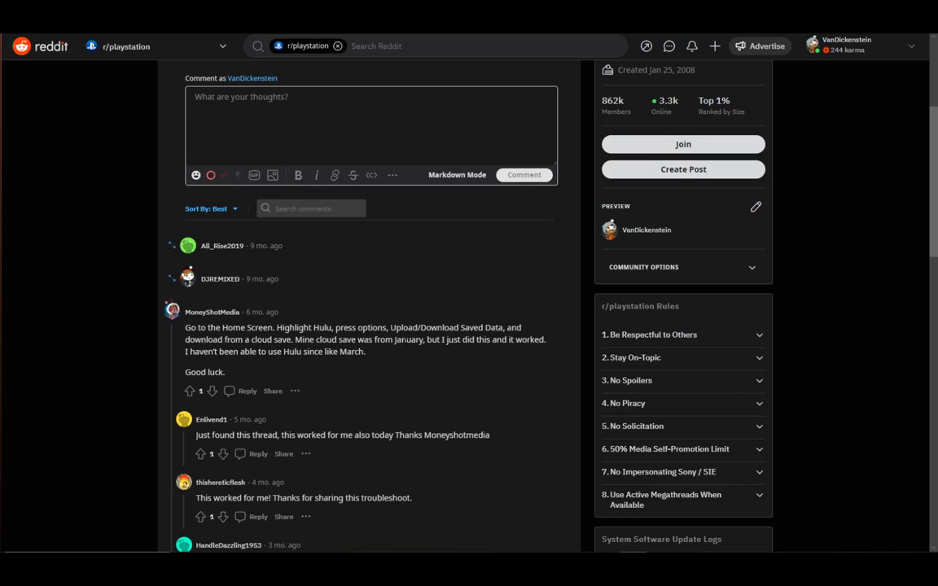
mouse_move(398, 359)
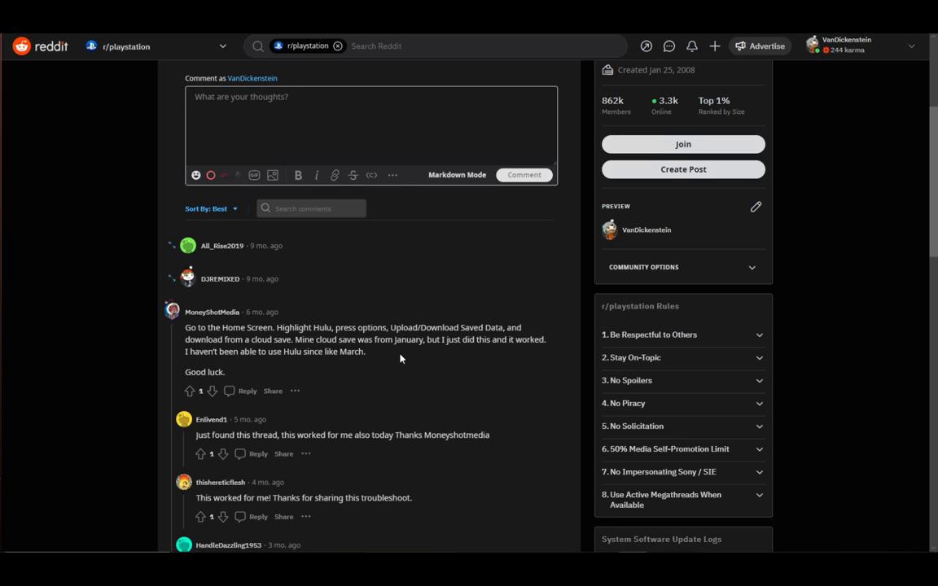
mouse_move(439, 403)
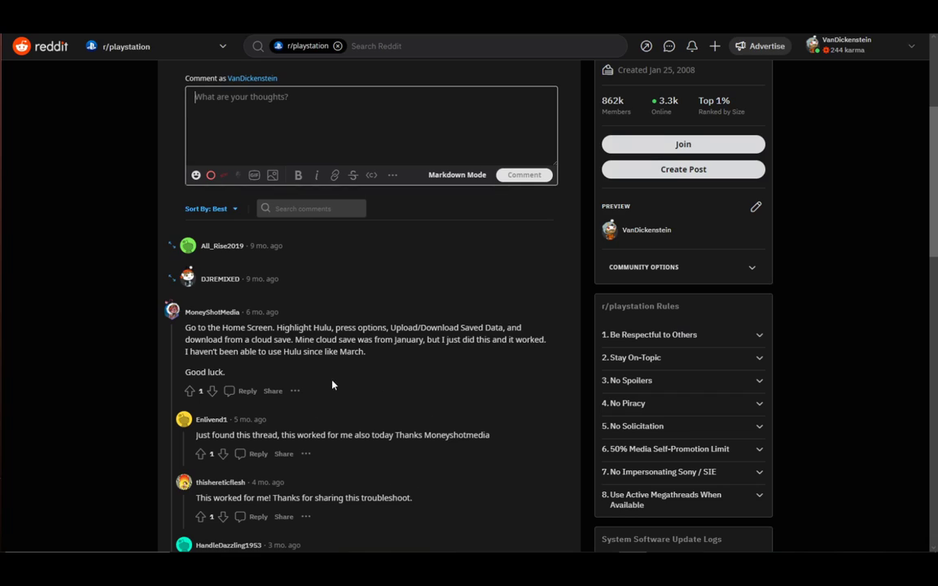
mouse_move(328, 384)
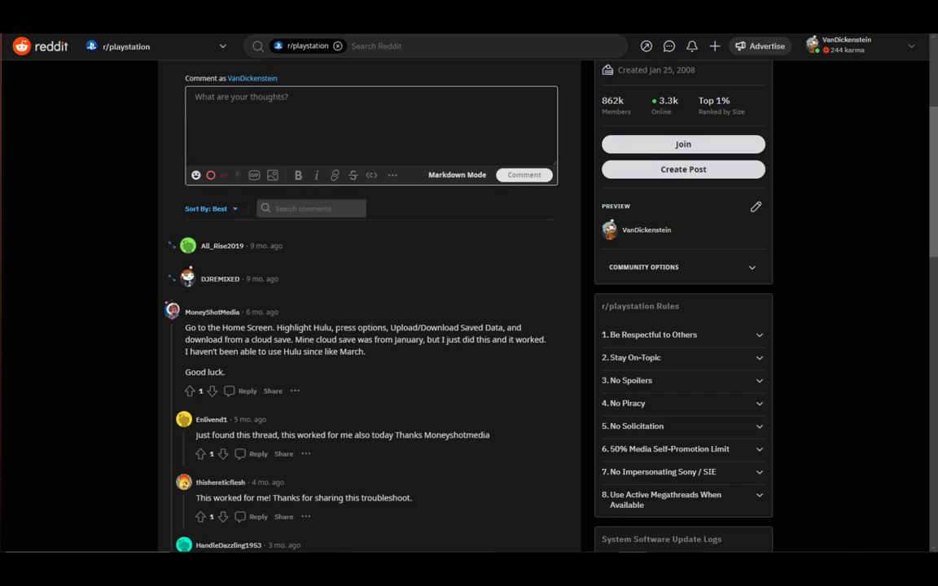
mouse_move(378, 324)
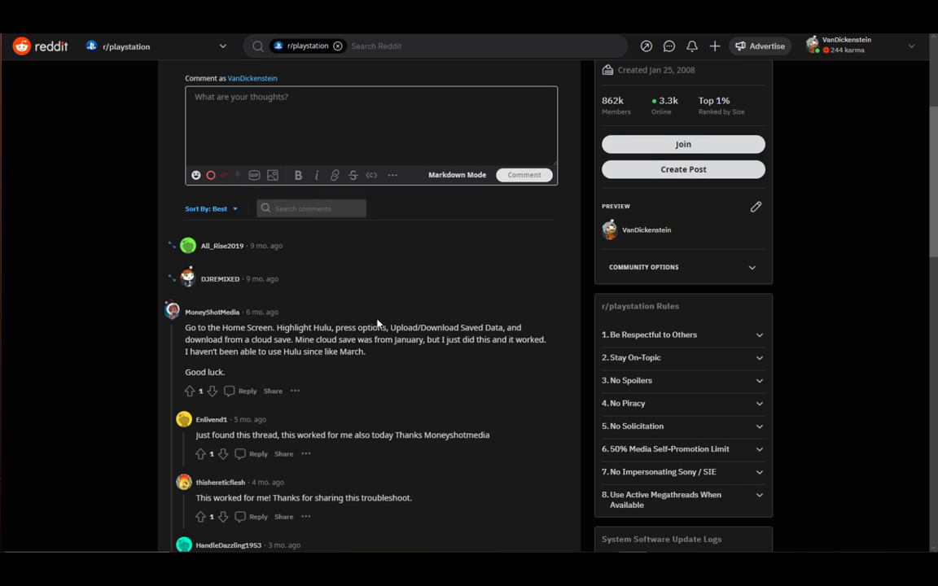